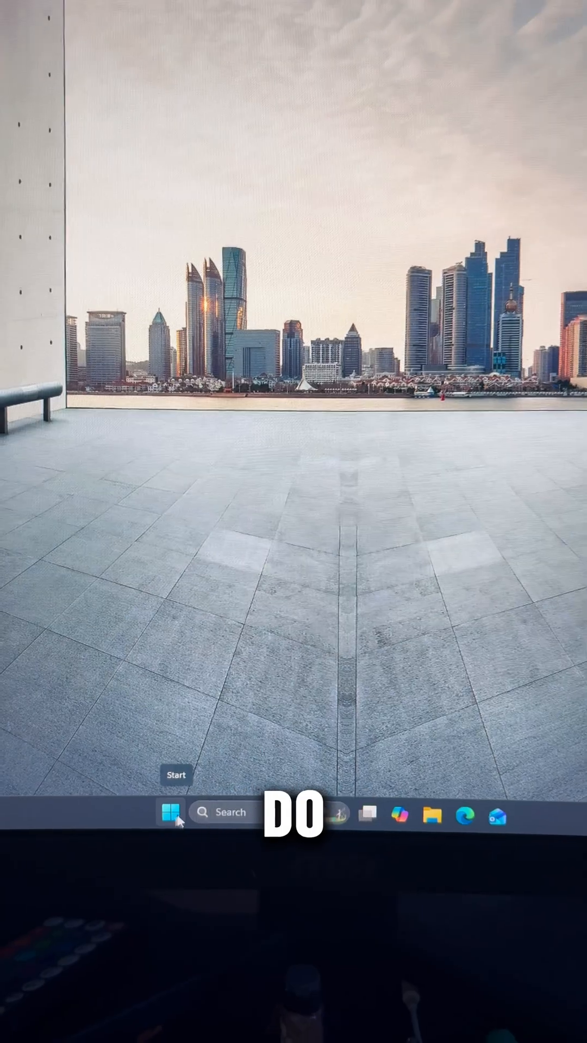
# Step: Launch Terminal (Admin) from the Start button's quick link menu
pyautogui.rightClick(171, 812)
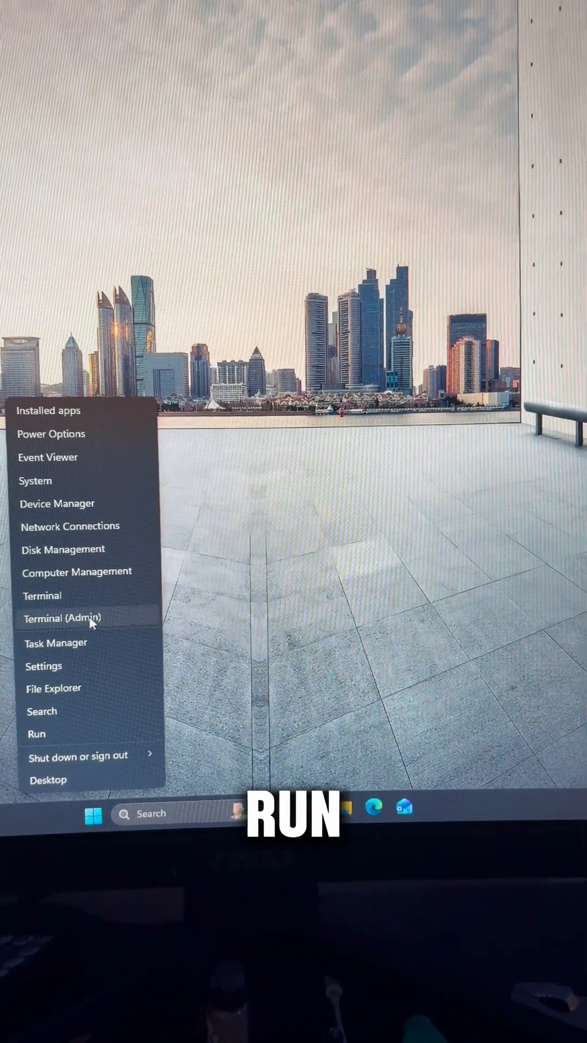
pyautogui.click(62, 619)
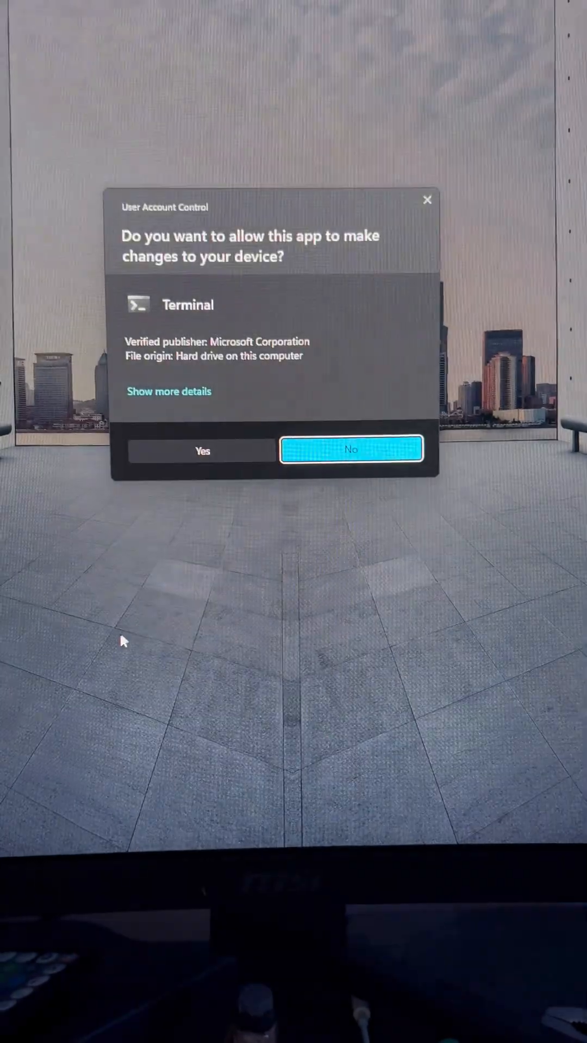
# Step: Approve the administrator prompt and enter 'irm christitus.com/win | iex' at the PowerShell prompt
pyautogui.click(202, 450)
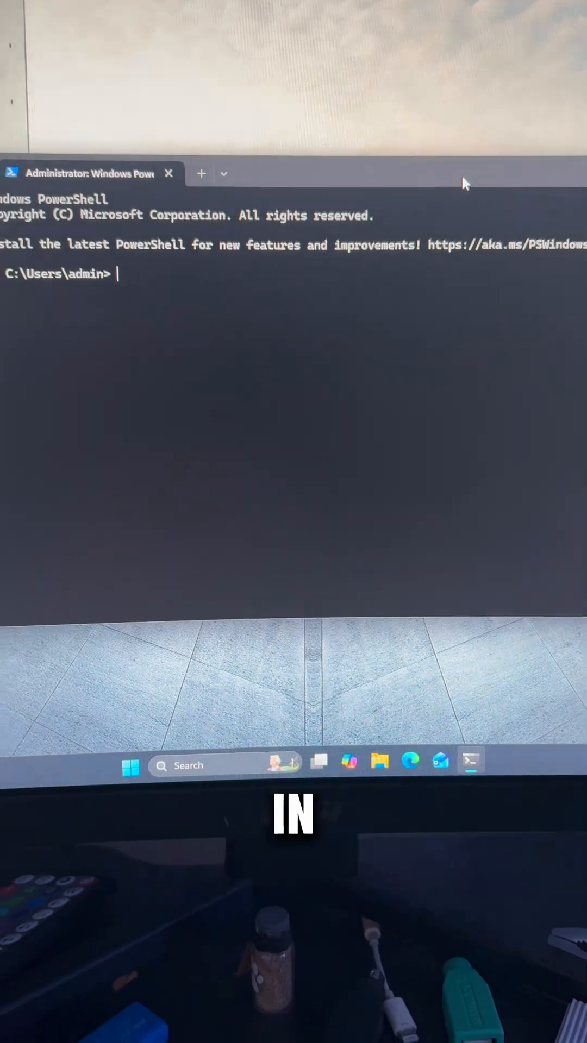
pyautogui.write('irm christitus.com/win | iex')
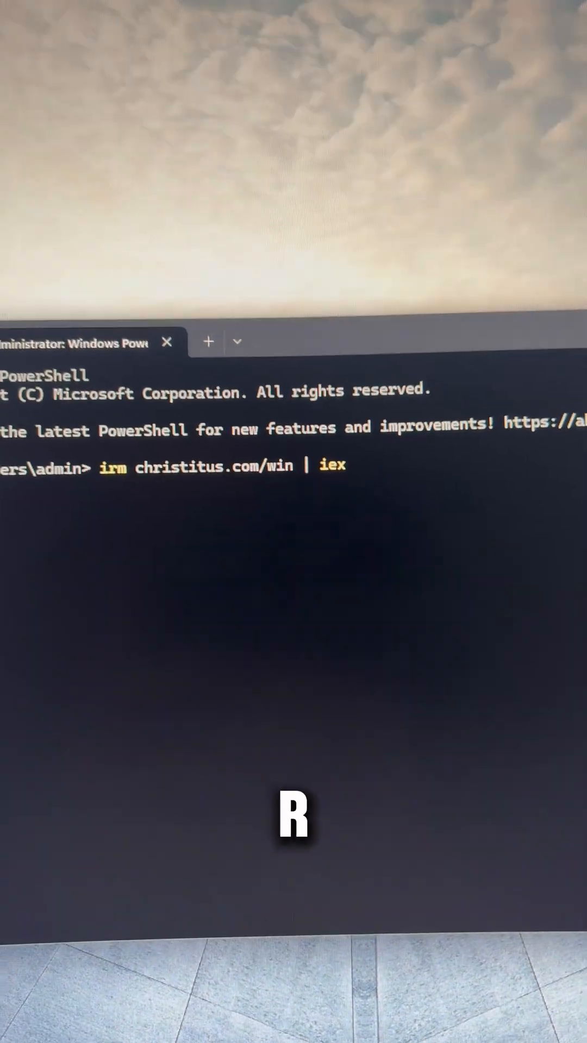